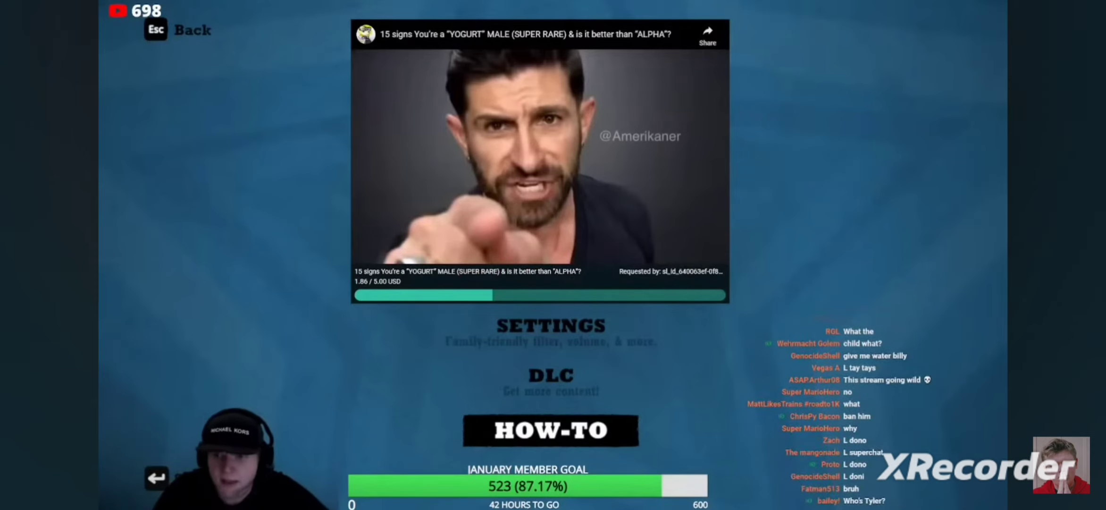
{"action": "scroll", "scroll_direction": "down", "scroll_amount": 3}
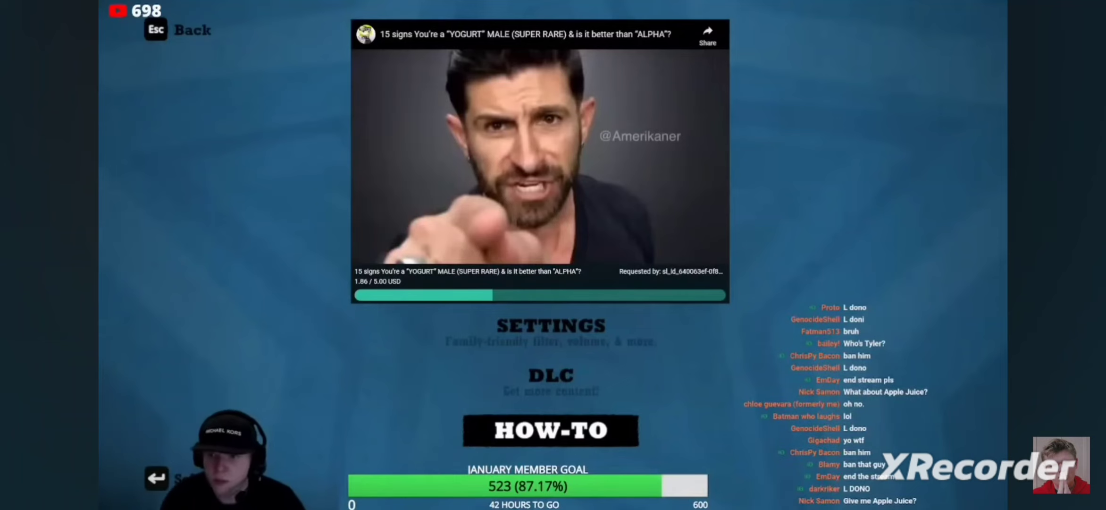
{"action": "scroll", "scroll_direction": "down", "scroll_amount": 3}
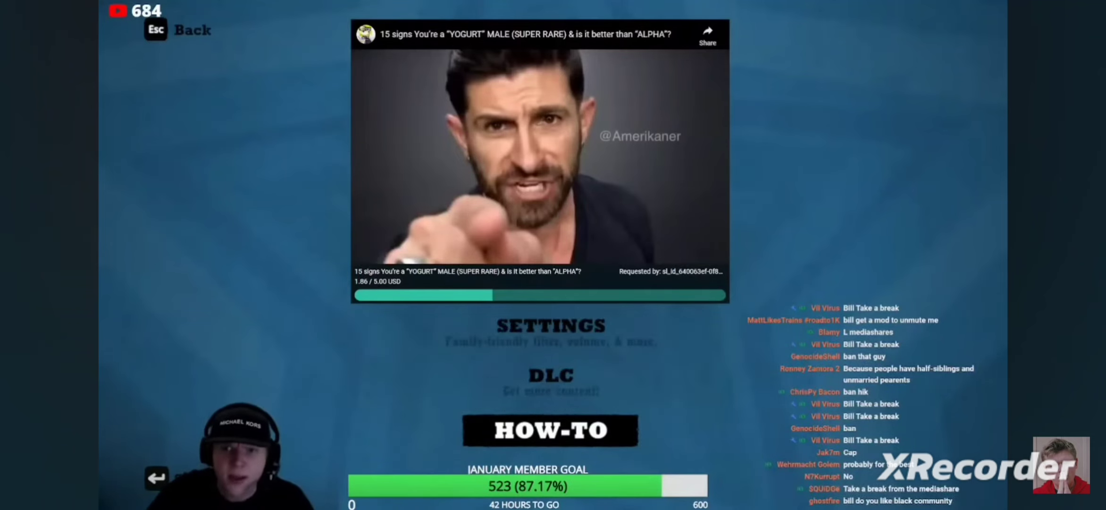
{"action": "scroll", "scroll_direction": "down", "scroll_amount": 3}
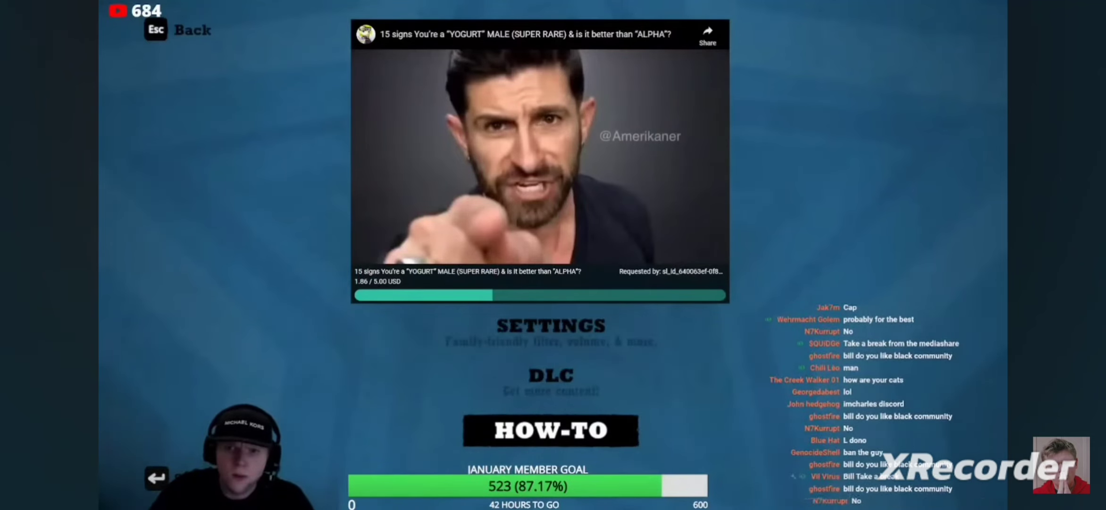